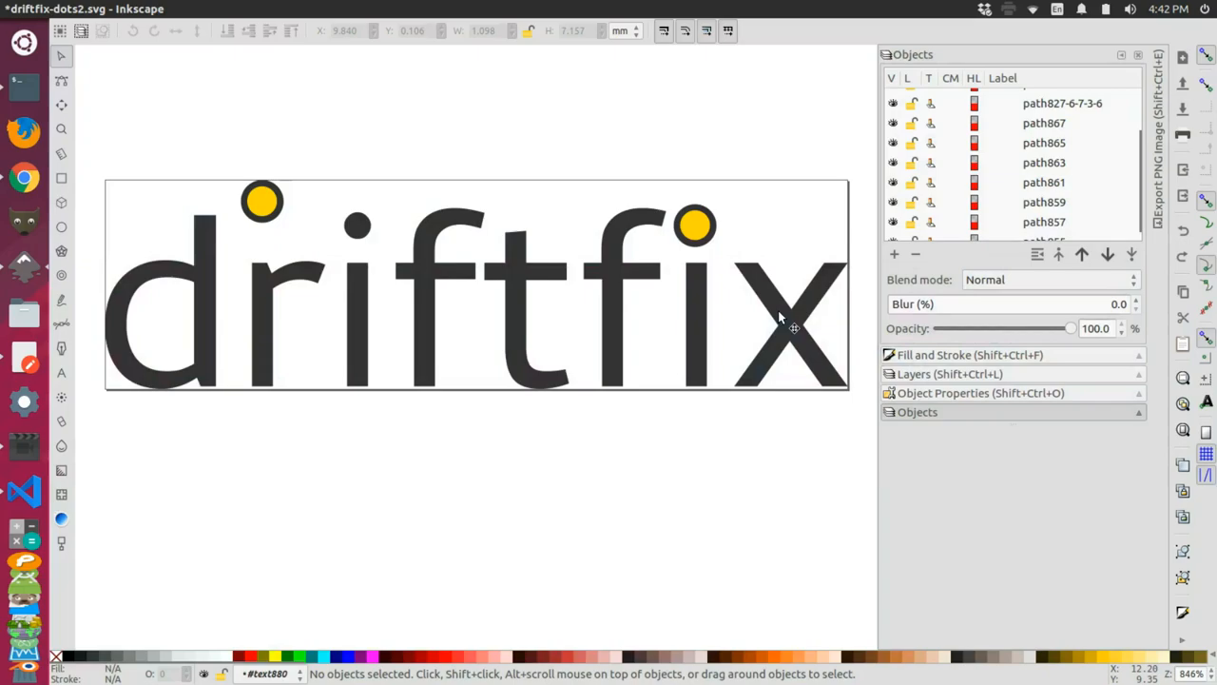
mouse_move(718, 368)
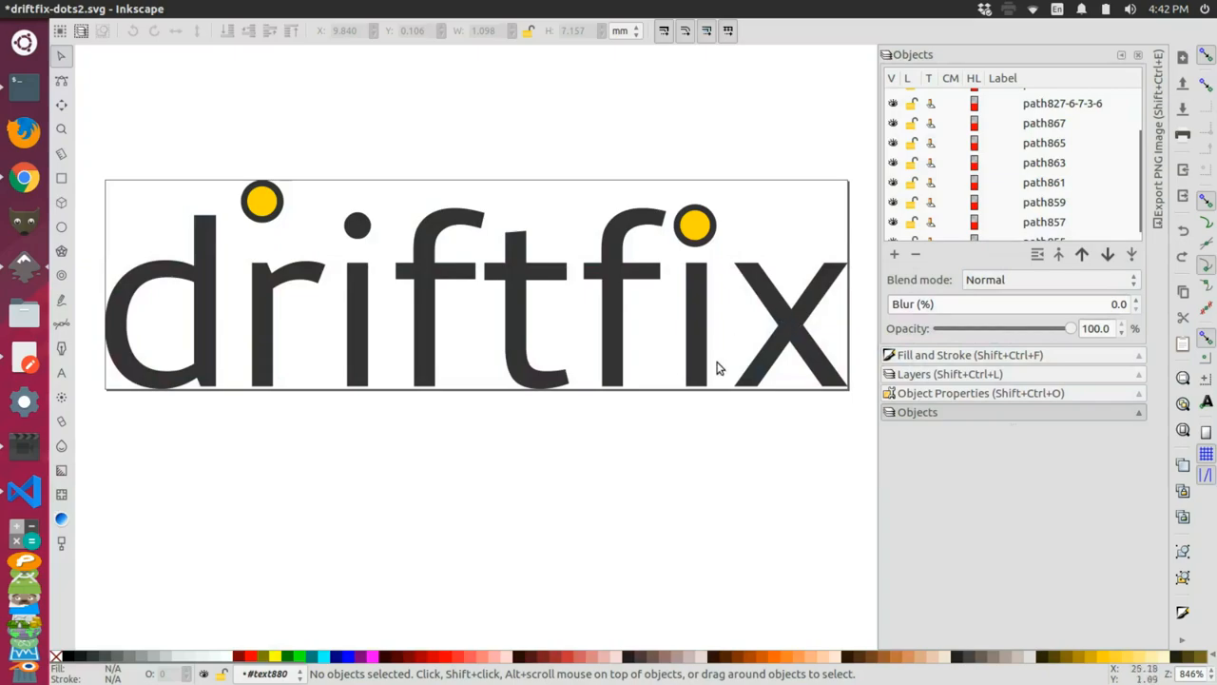
mouse_move(406, 447)
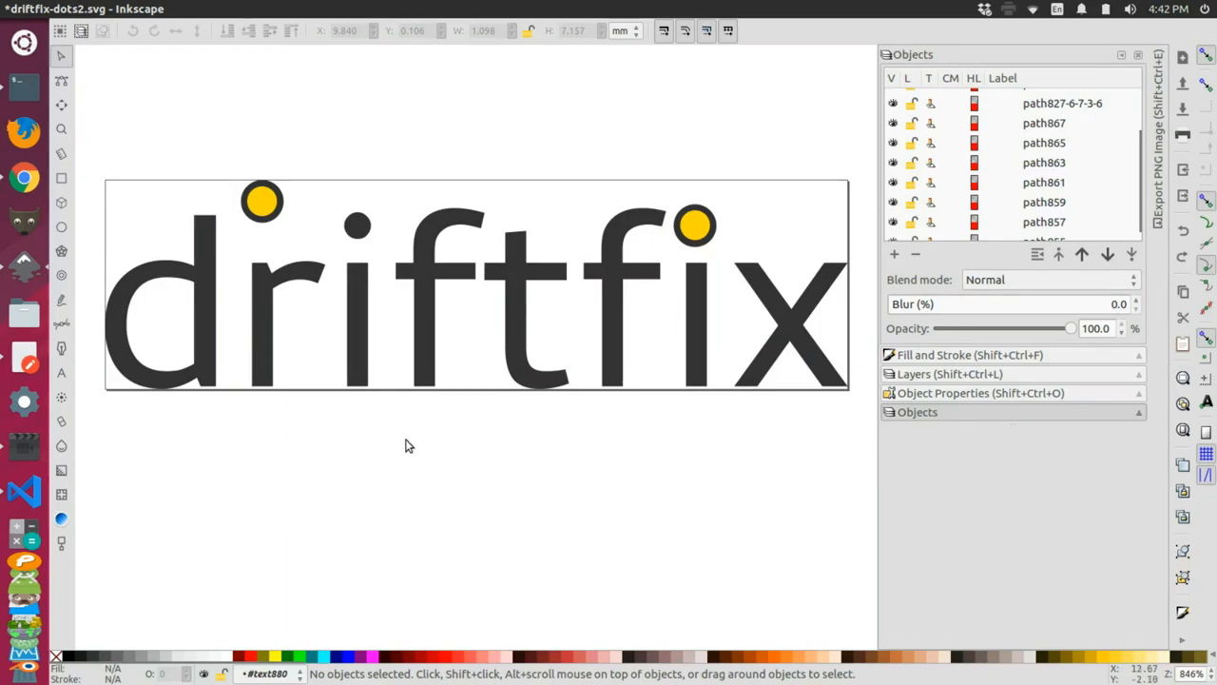
mouse_move(316, 197)
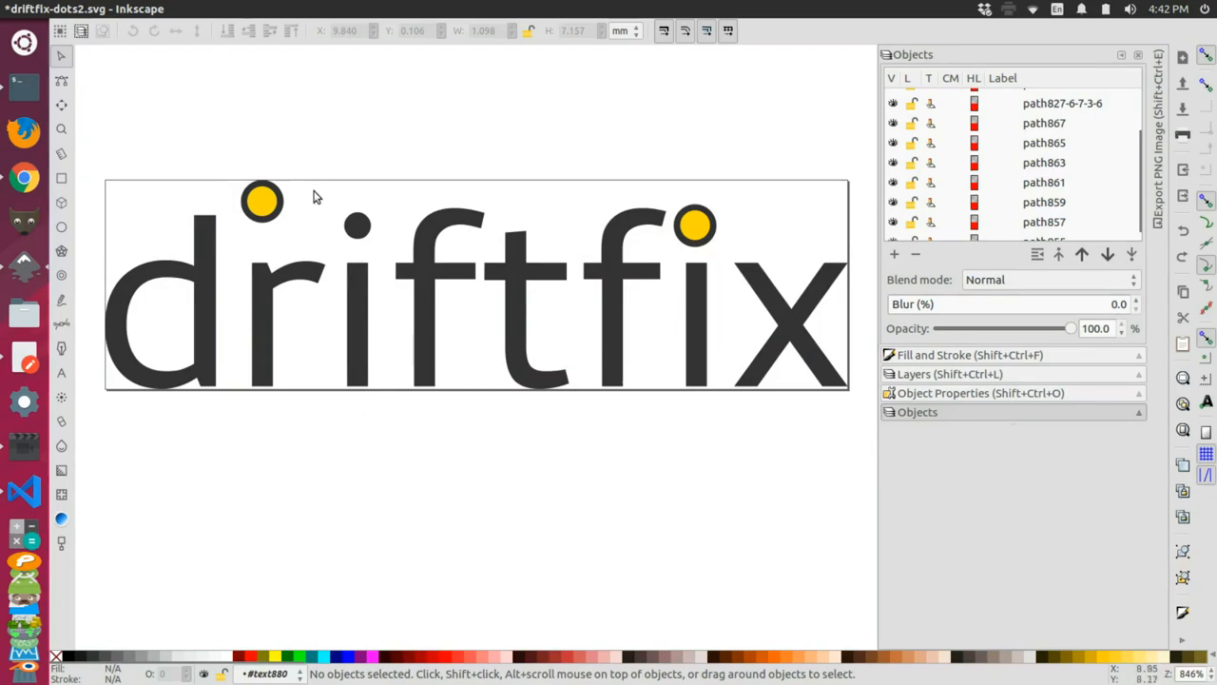
mouse_move(340, 228)
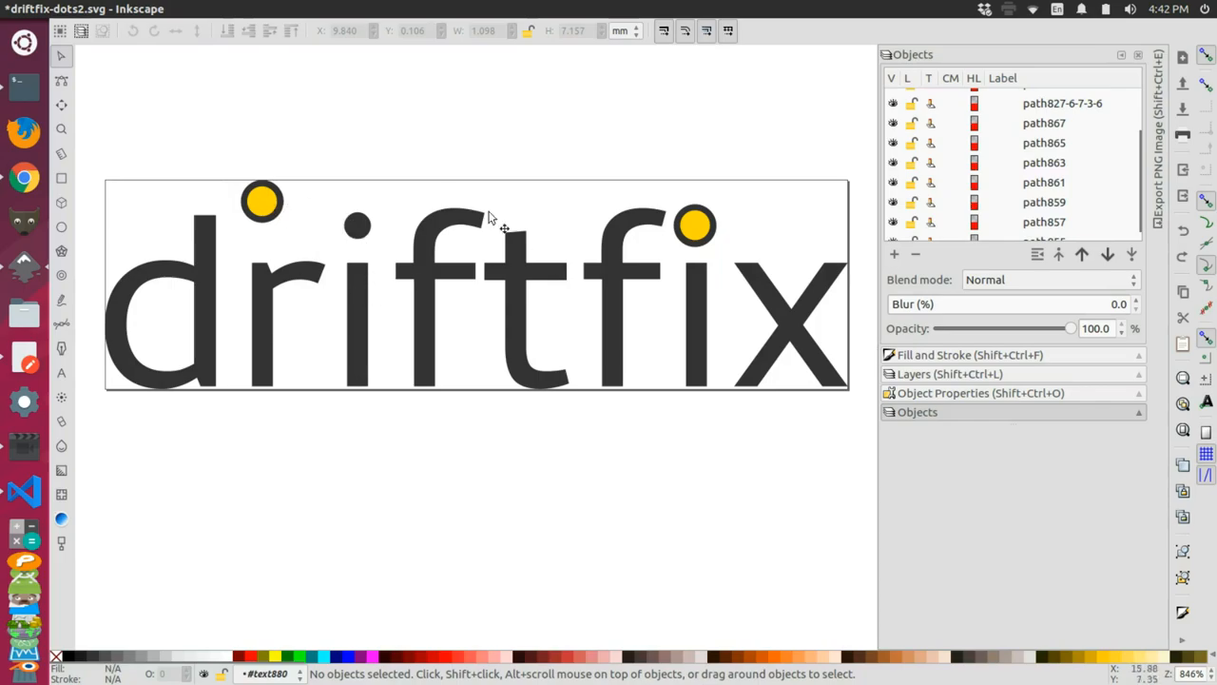
mouse_move(566, 369)
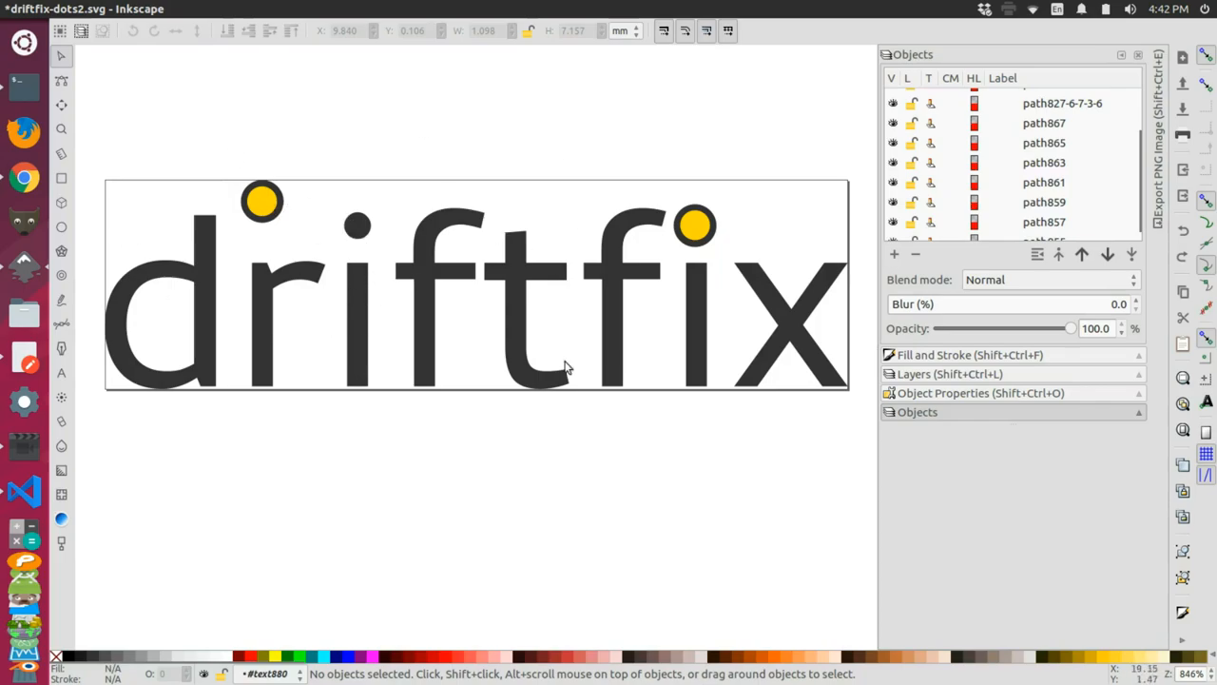
mouse_move(280, 218)
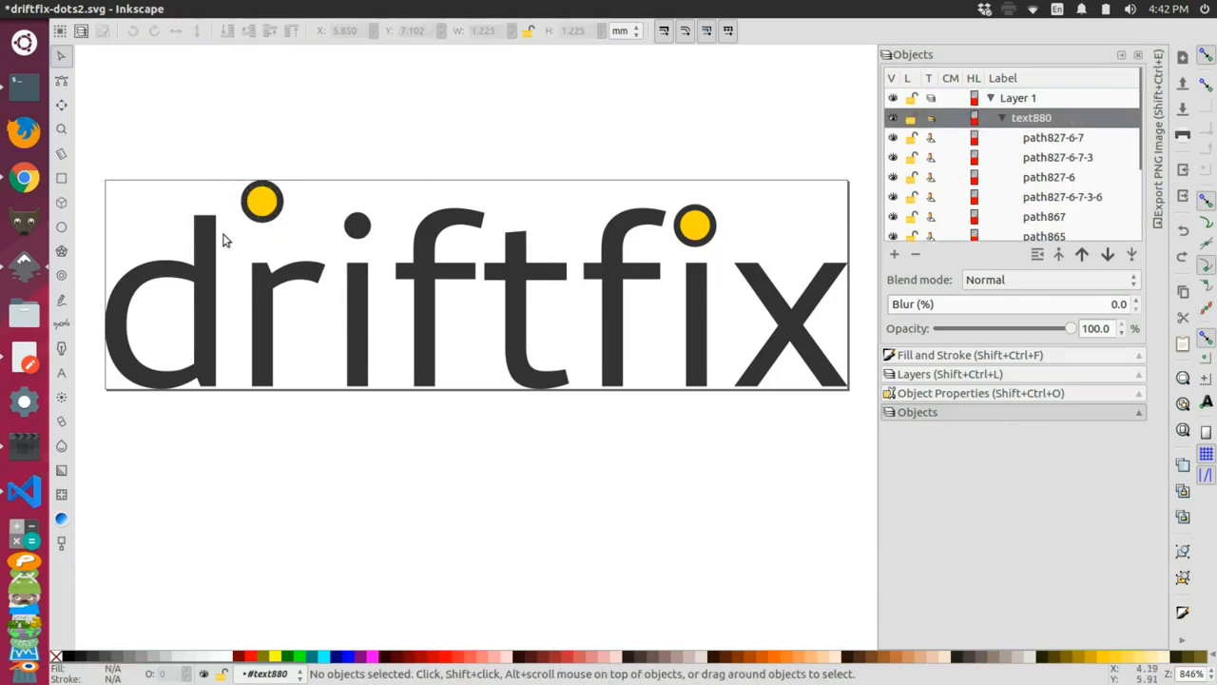
mouse_move(415, 178)
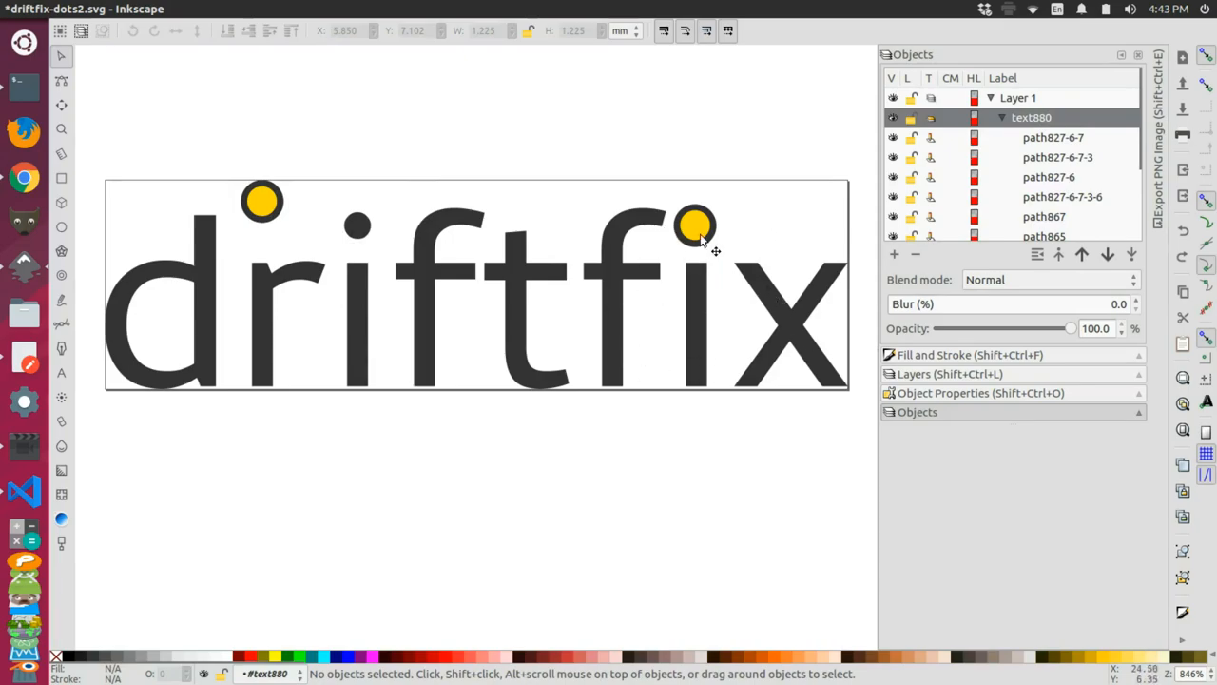
mouse_move(668, 215)
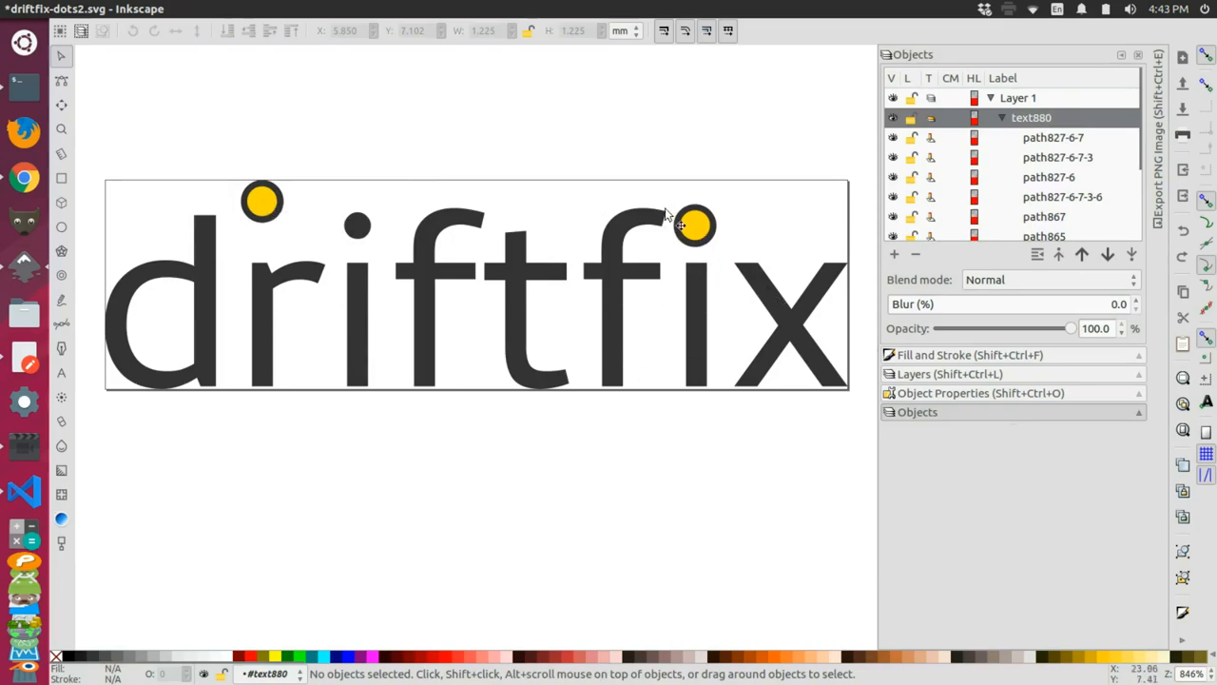
mouse_move(713, 357)
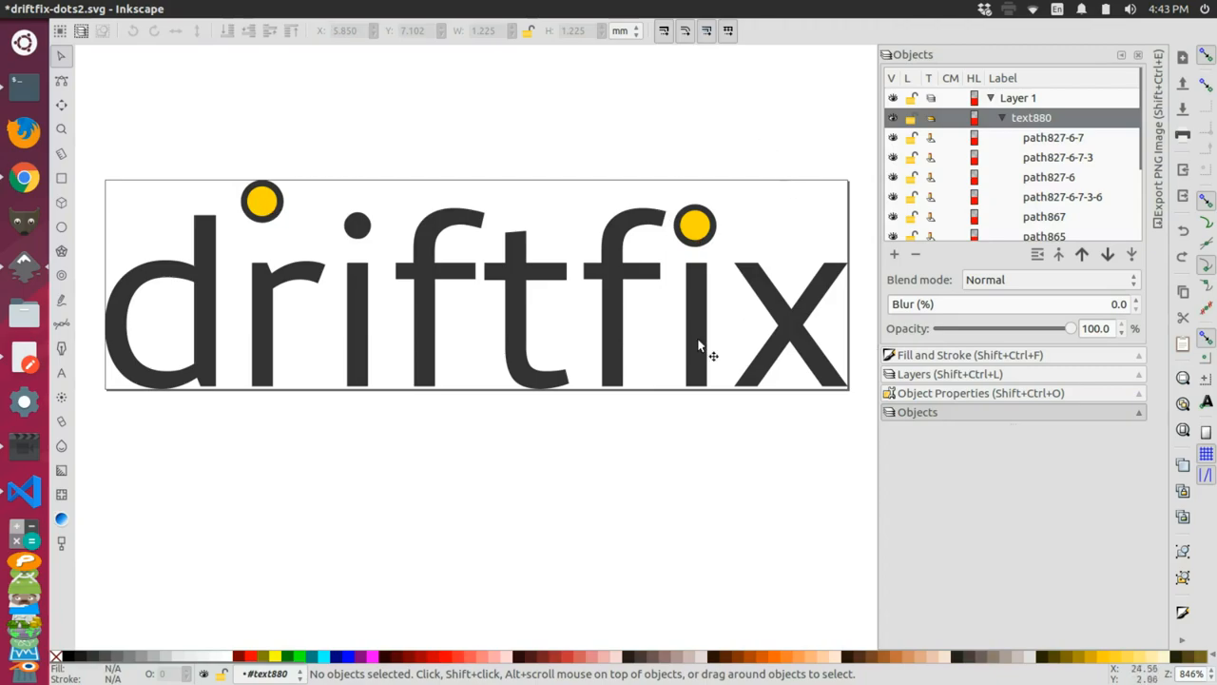
mouse_move(694, 265)
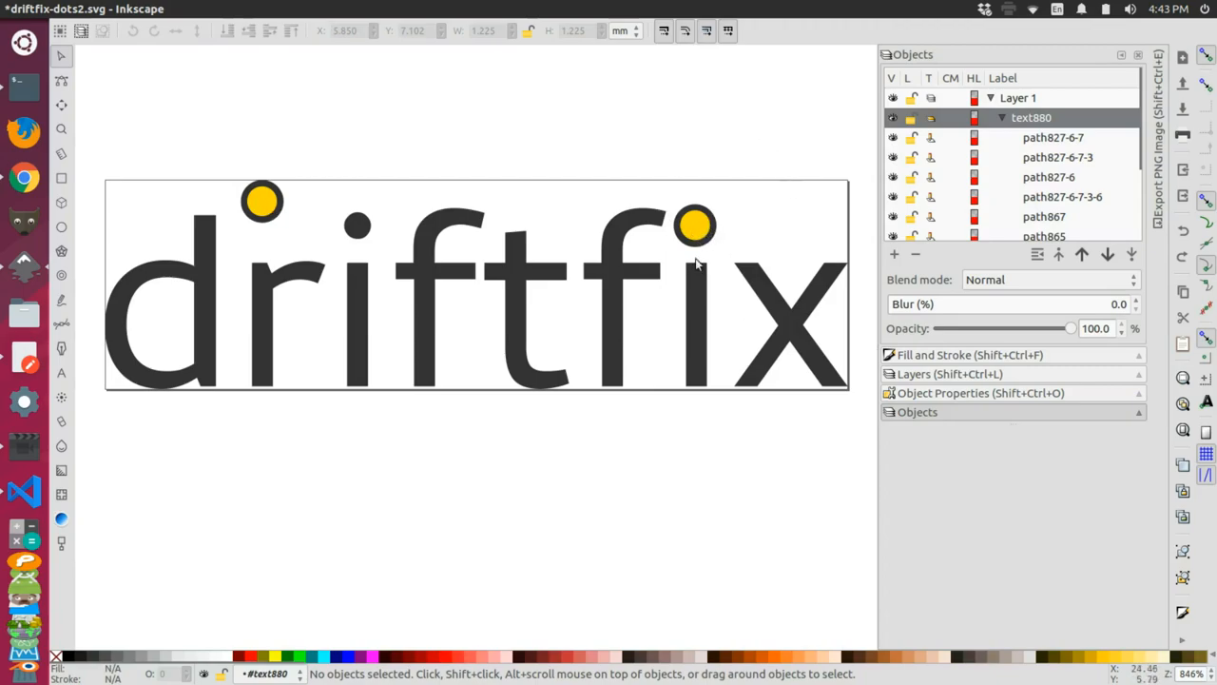
mouse_move(718, 300)
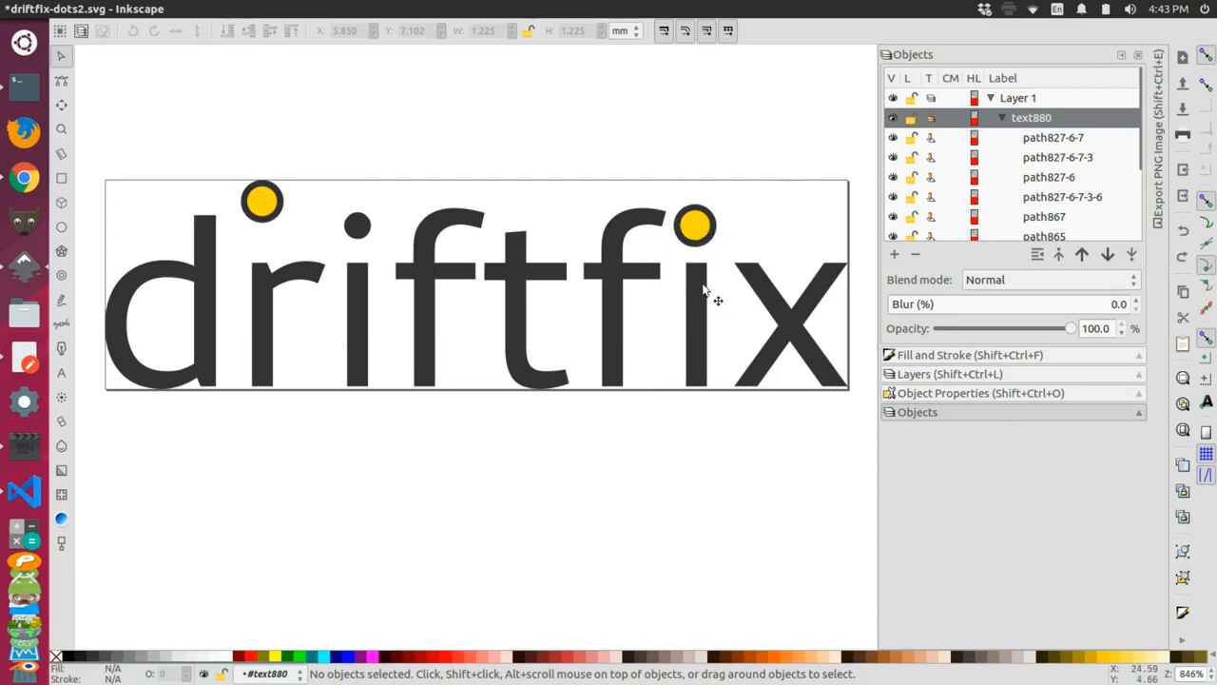
mouse_move(632, 373)
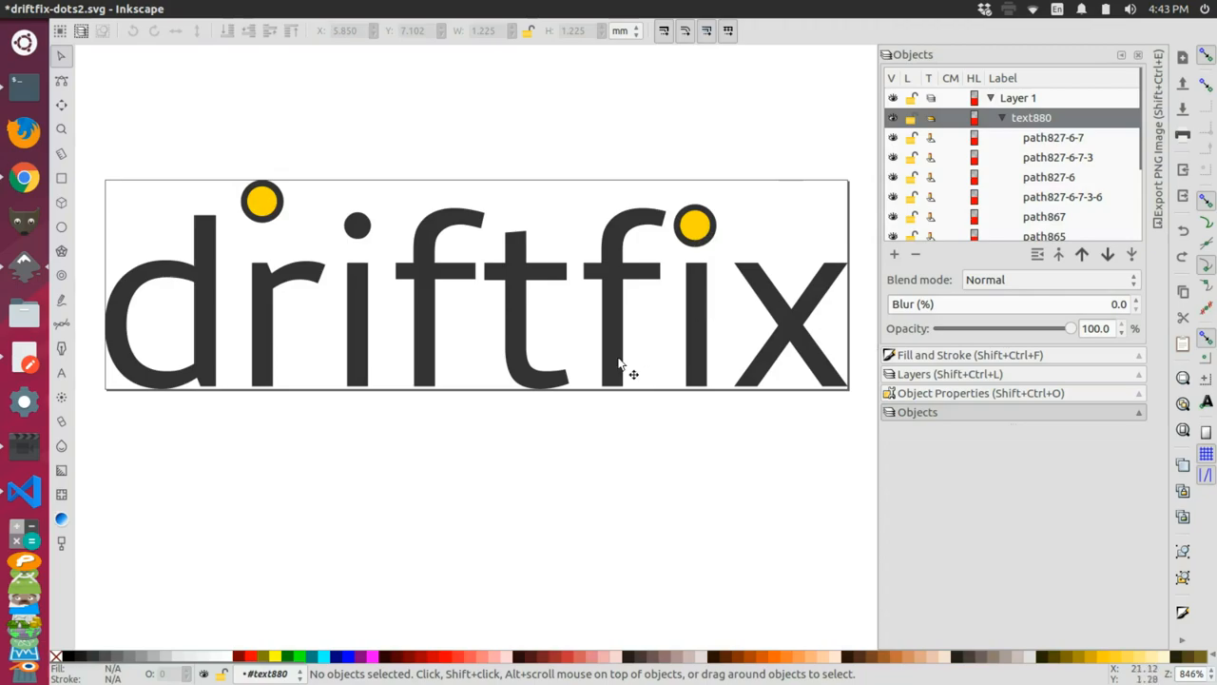
mouse_move(342, 218)
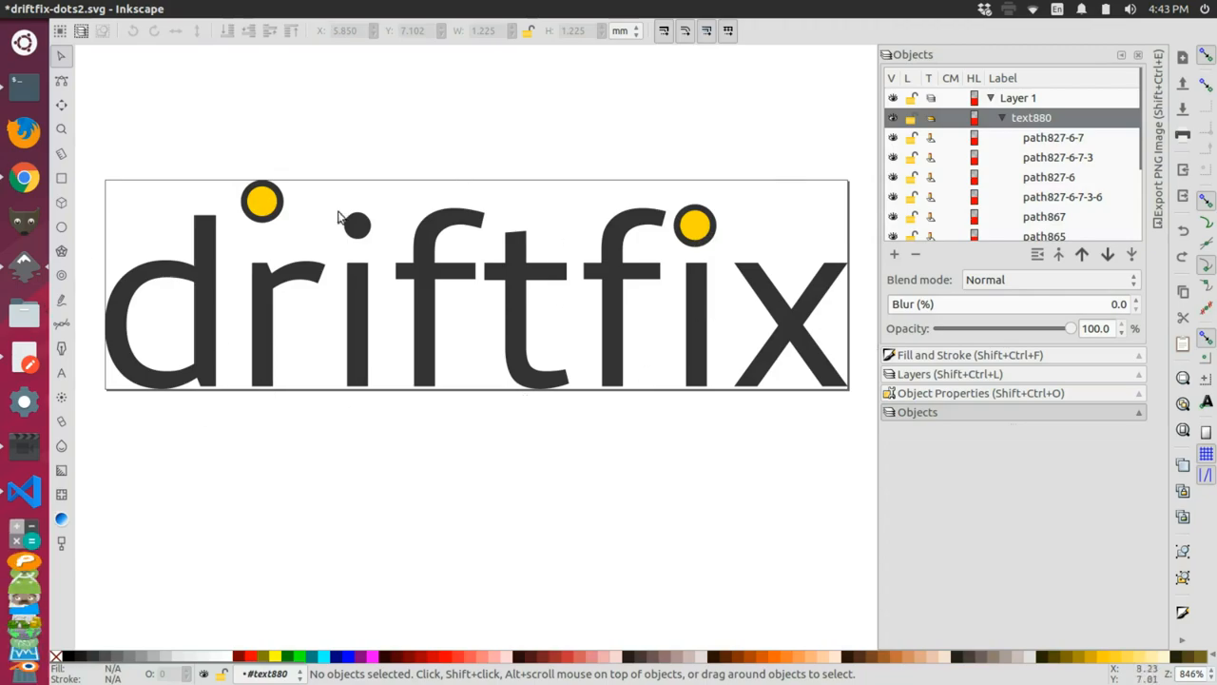
mouse_move(727, 266)
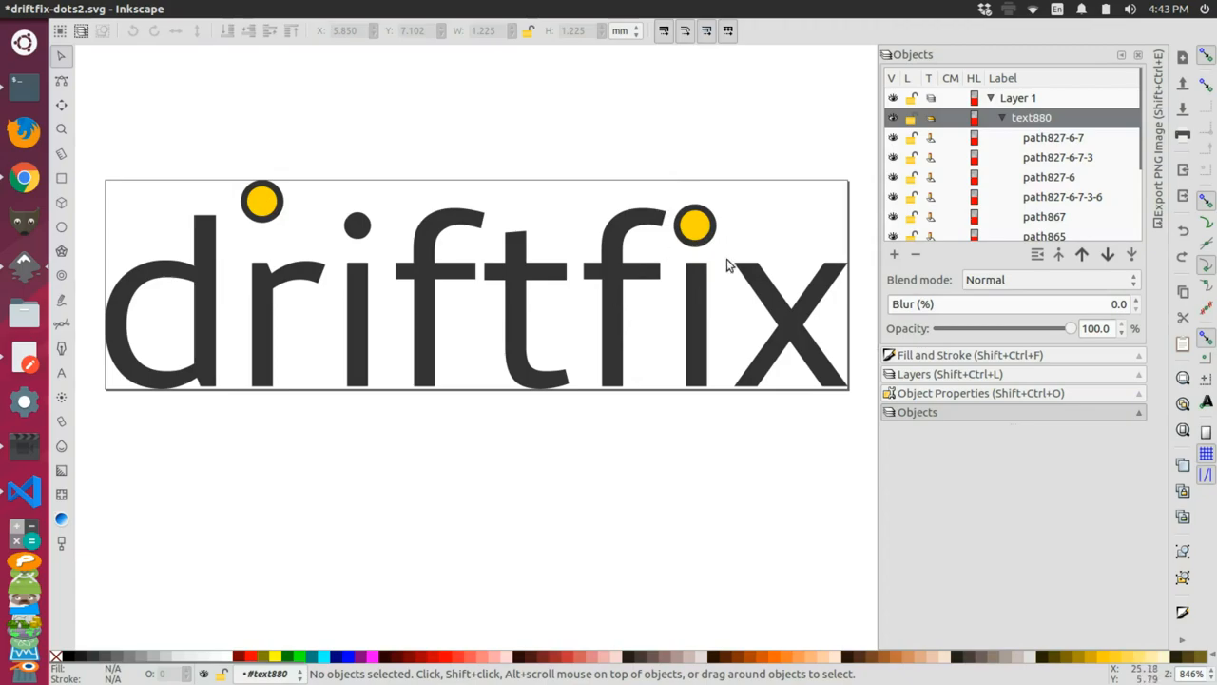
mouse_move(374, 243)
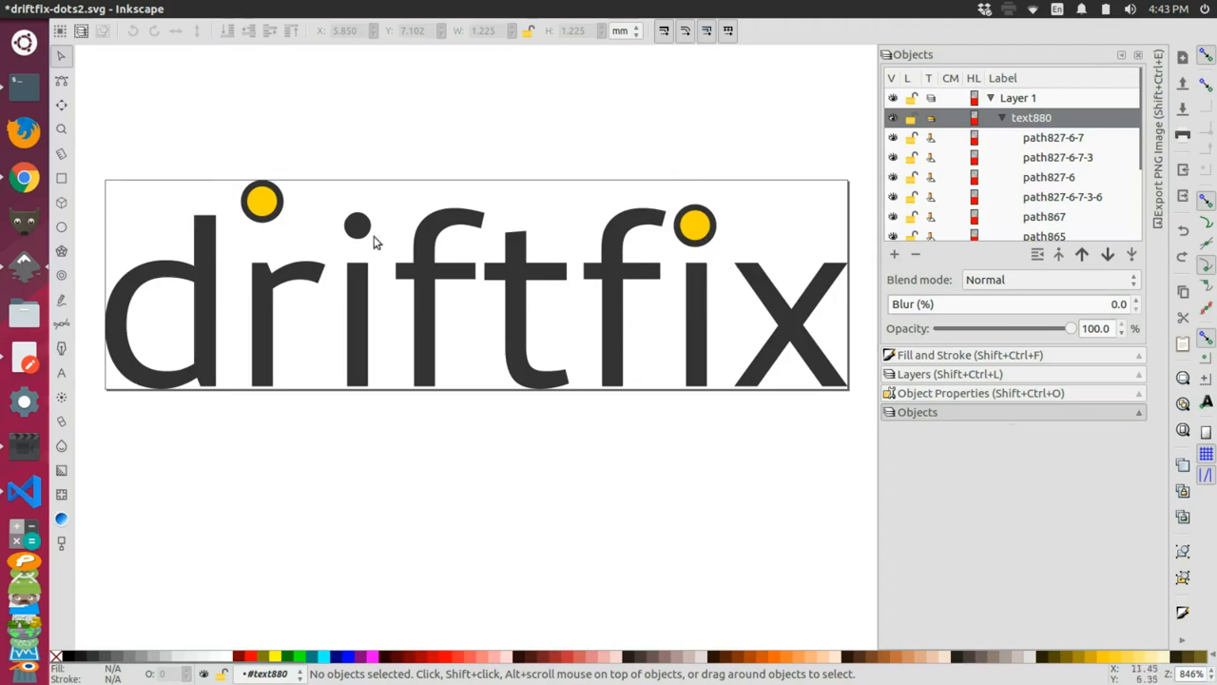
mouse_move(211, 271)
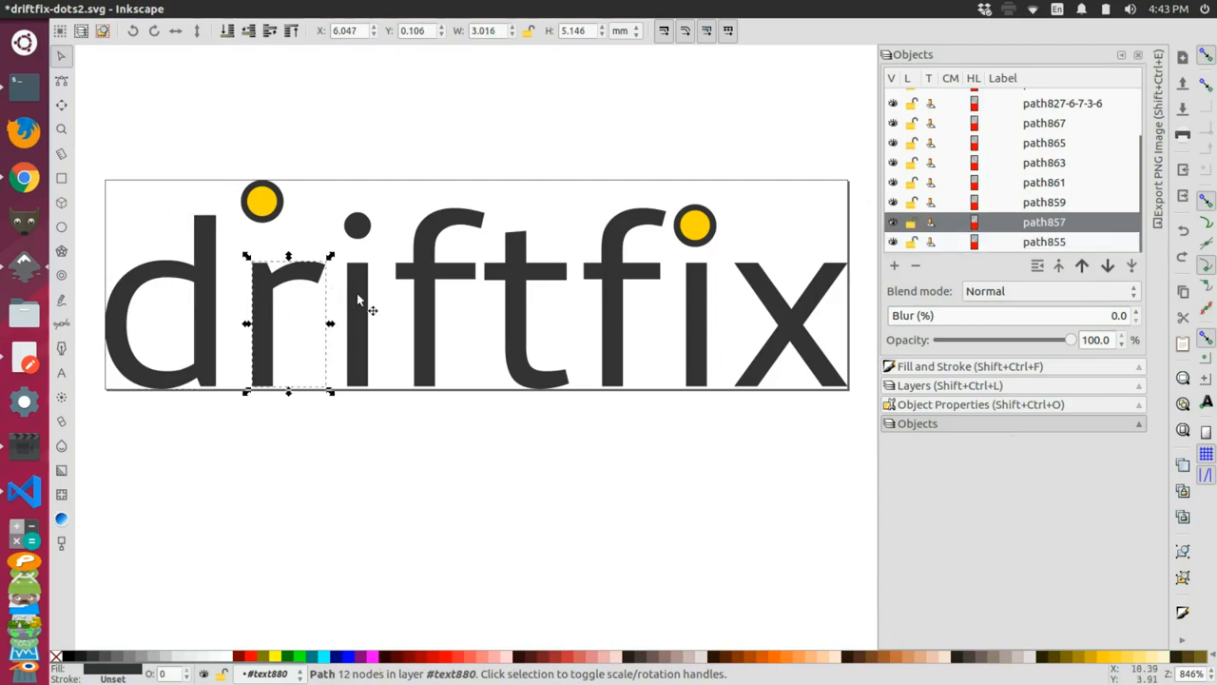
Select the dark-dotted letter i and break its path apart into stem and dot
left_click(1043, 182)
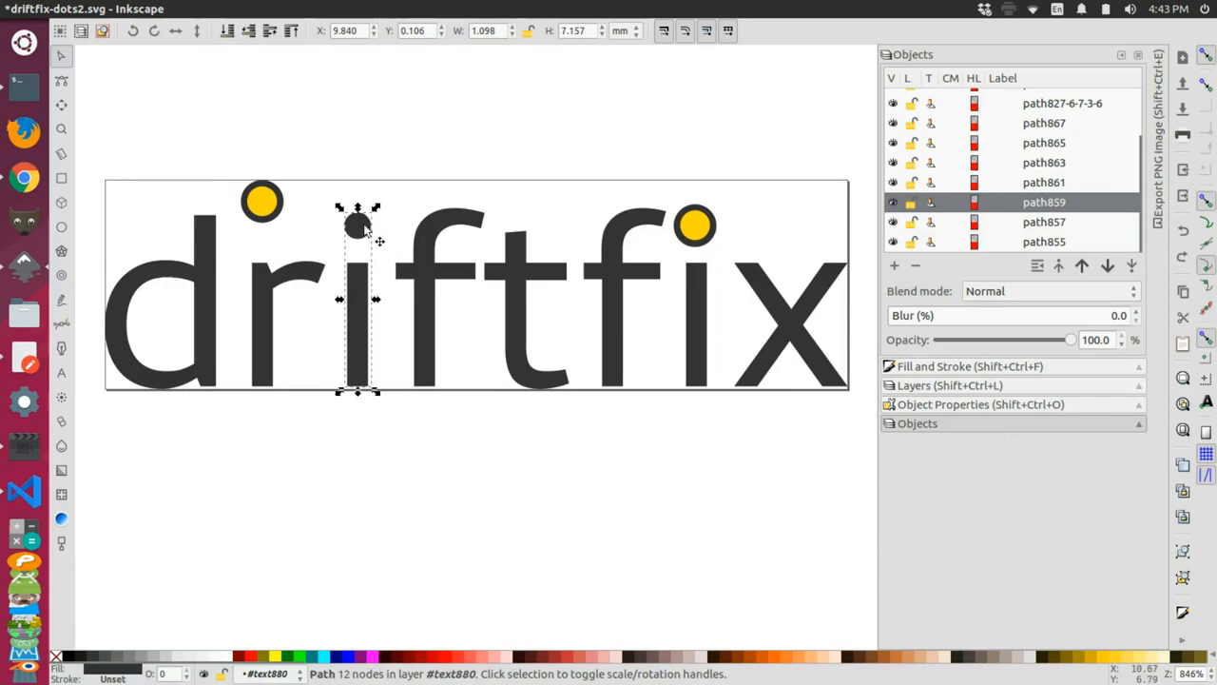
mouse_move(369, 259)
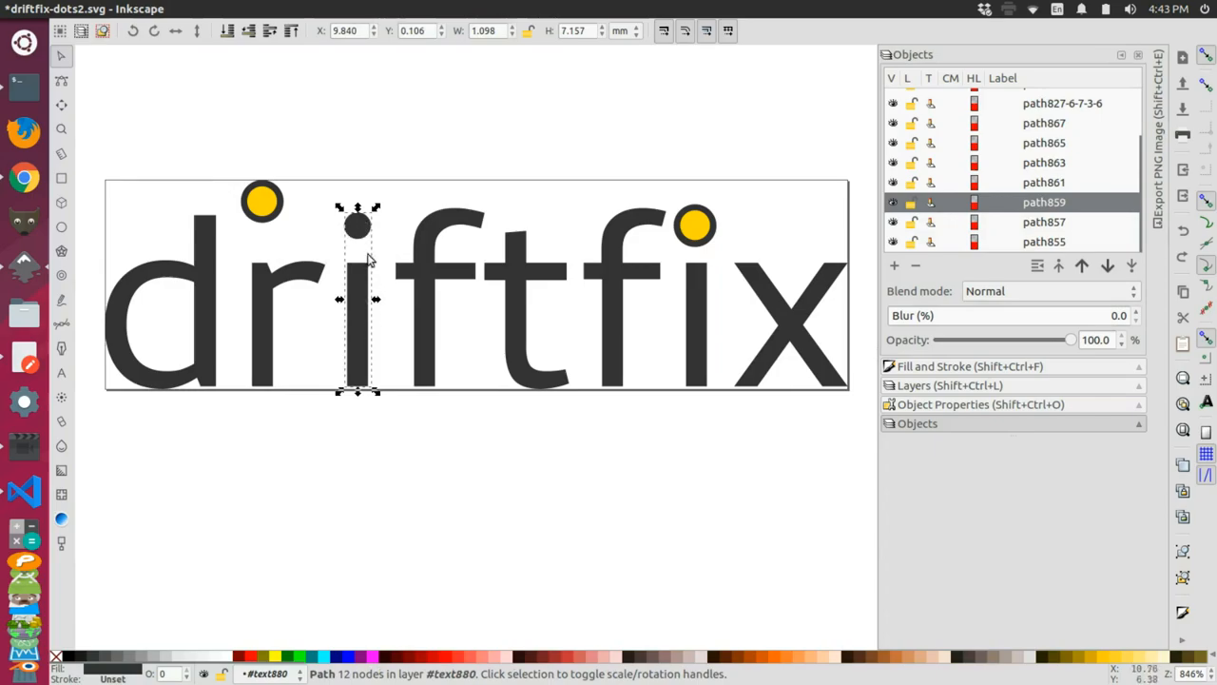
mouse_move(366, 252)
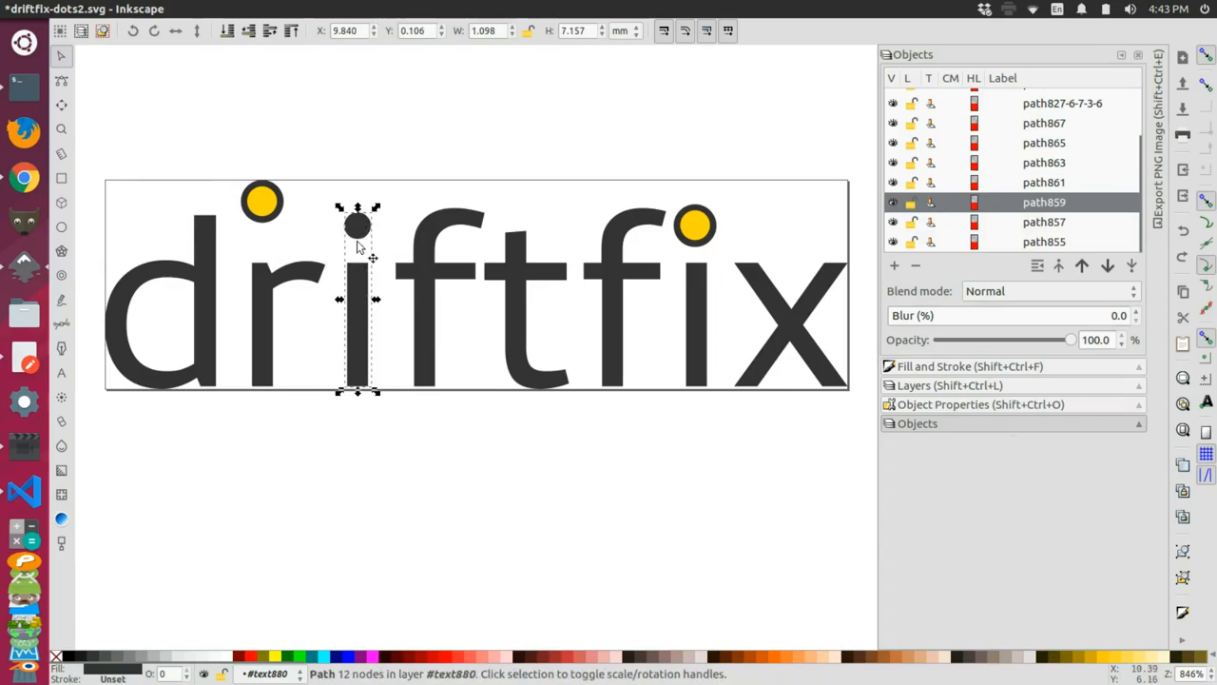
mouse_move(366, 305)
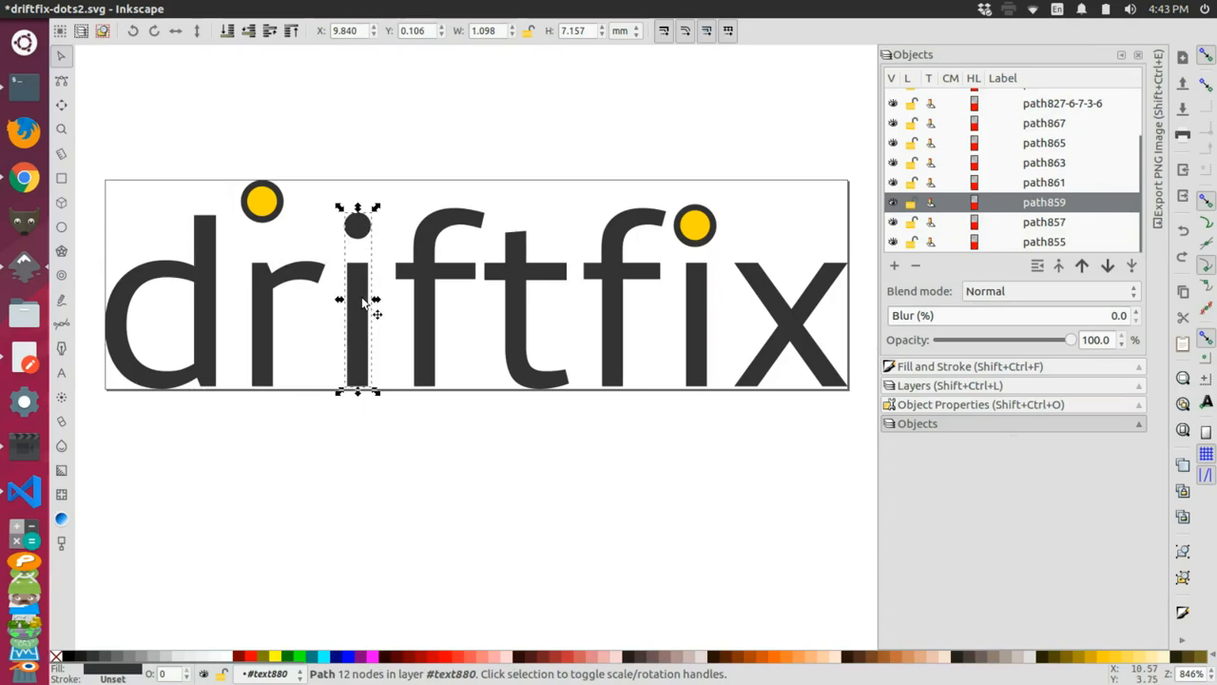
left_click_drag(356, 304, 356, 276)
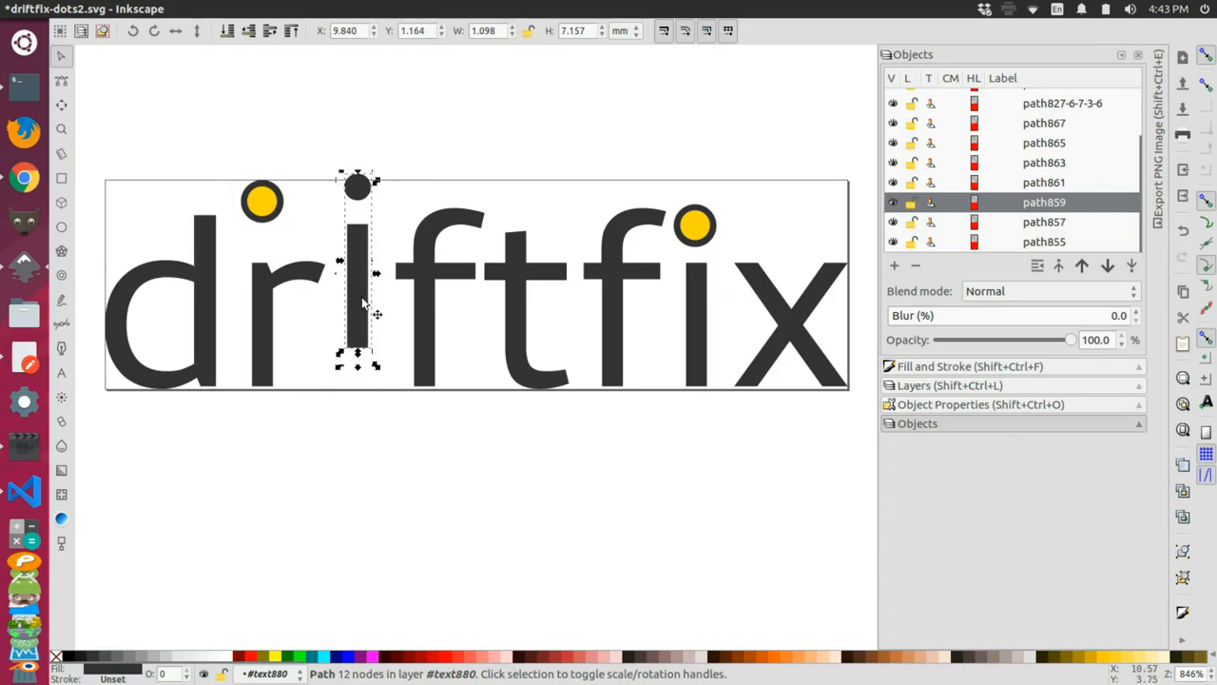
left_click_drag(357, 285, 357, 257)
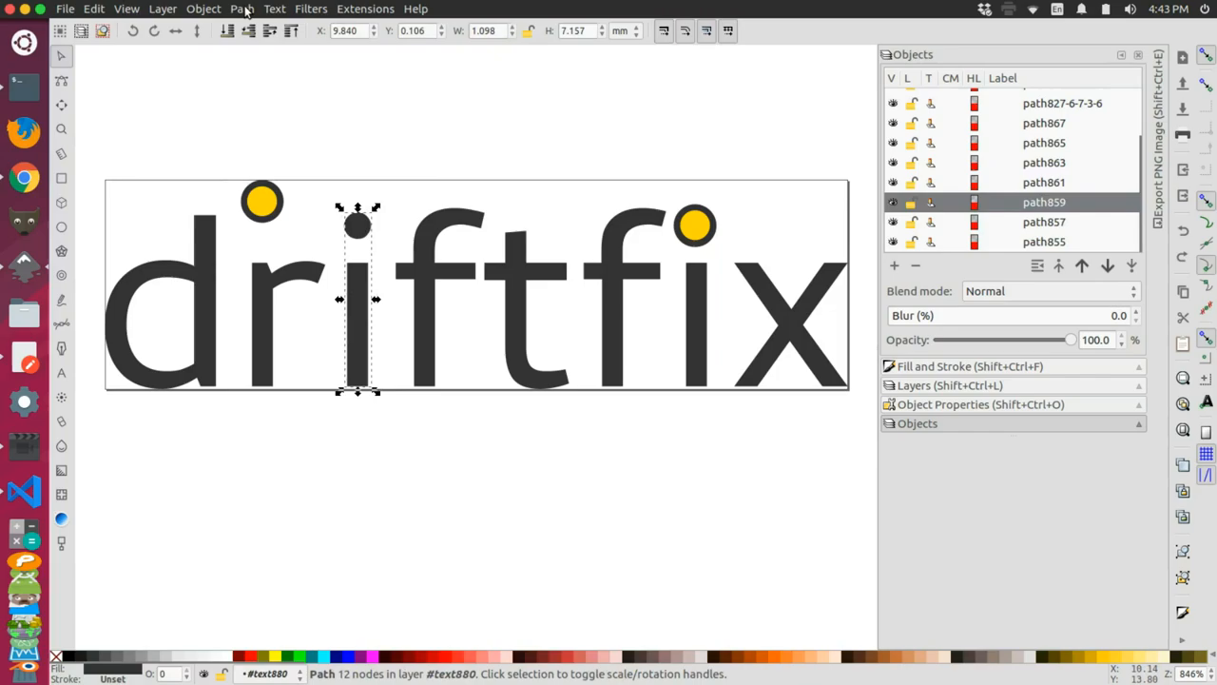
left_click(241, 9)
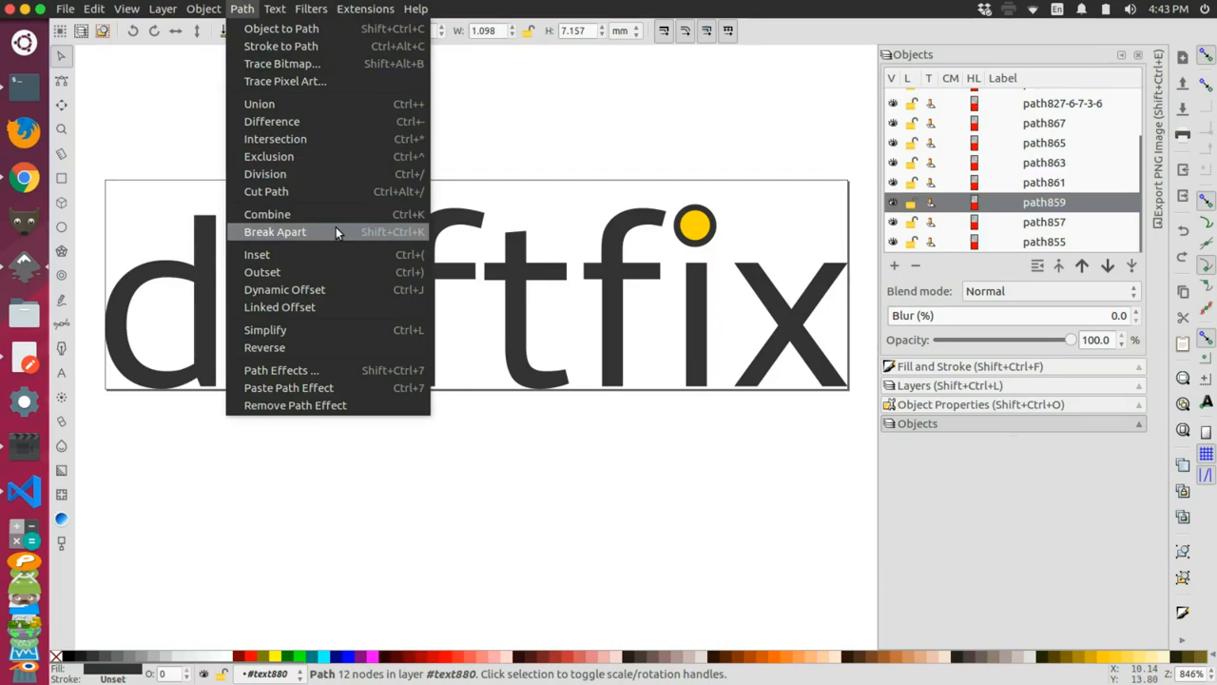
left_click(275, 231)
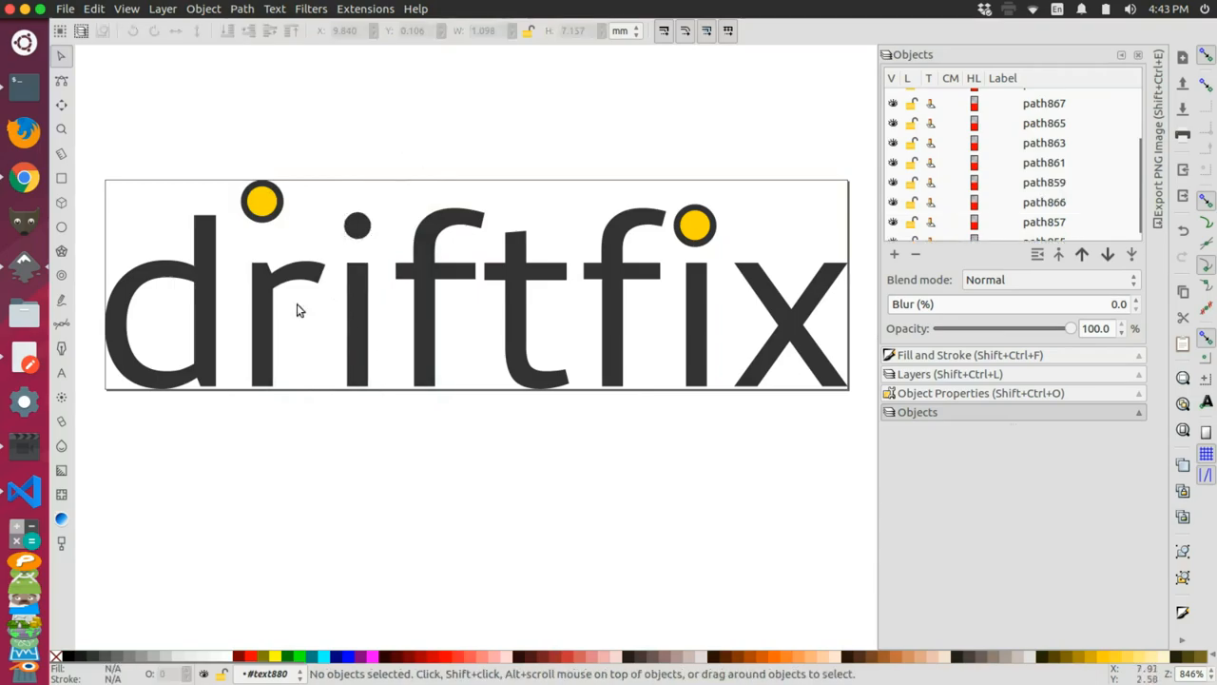
Select the detached dark dot above the i and delete it
left_click(357, 225)
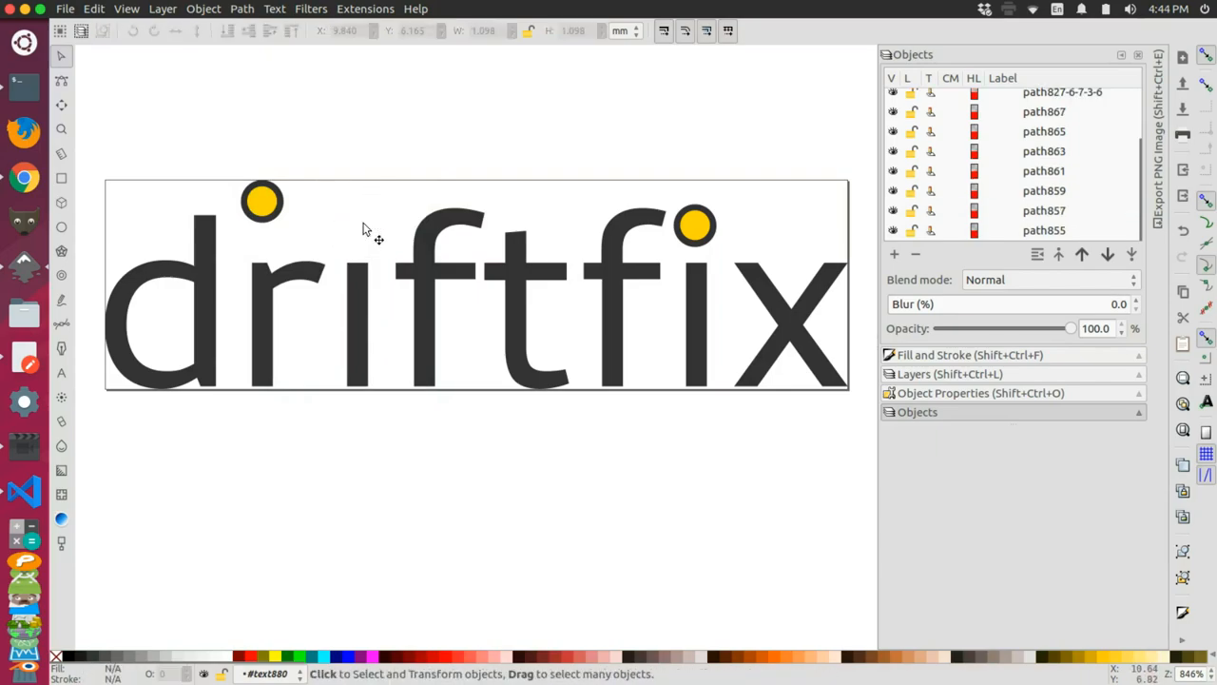
mouse_move(558, 153)
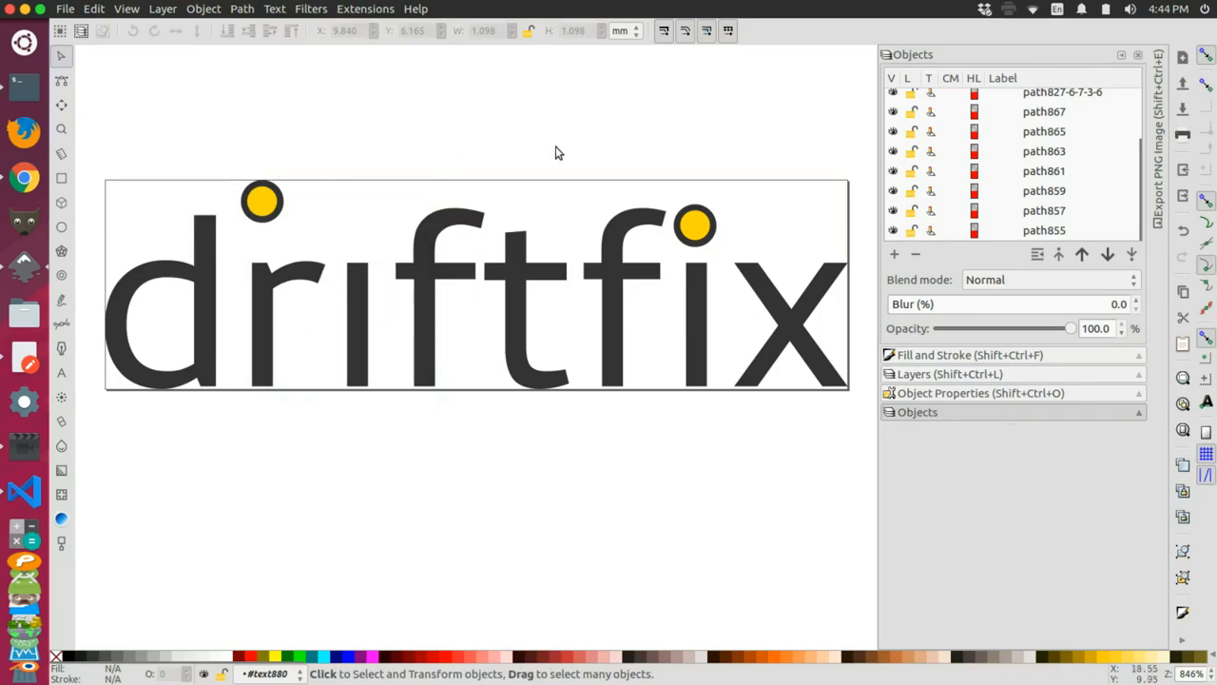
mouse_move(319, 282)
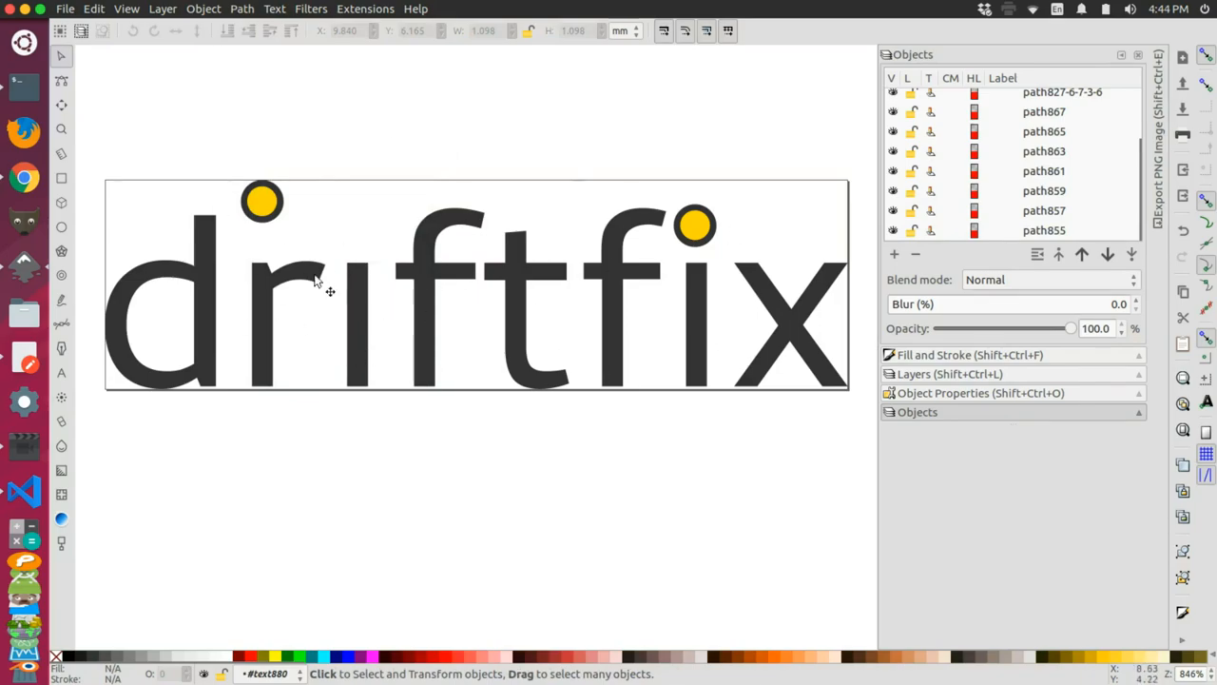